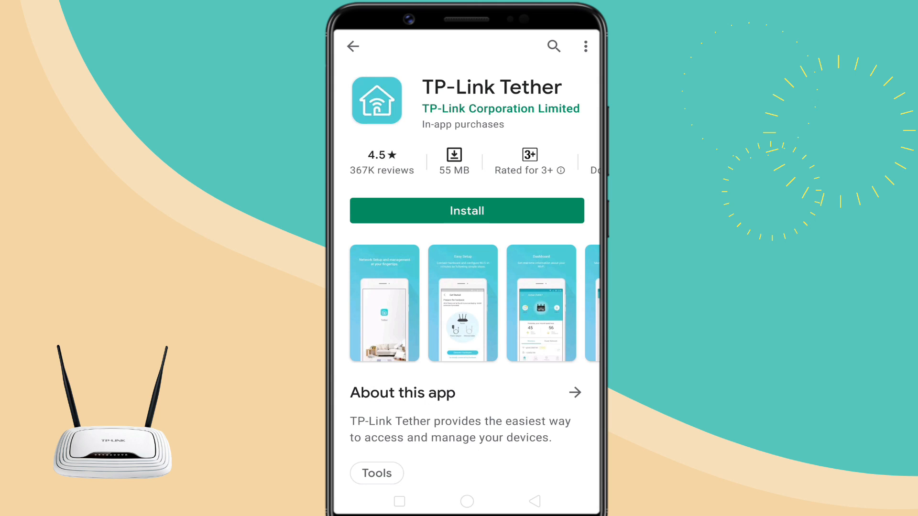
Install TP-Link Tether, launch it, glance at Create a TP-Link ID, and begin entering the sign-in email
click(466, 210)
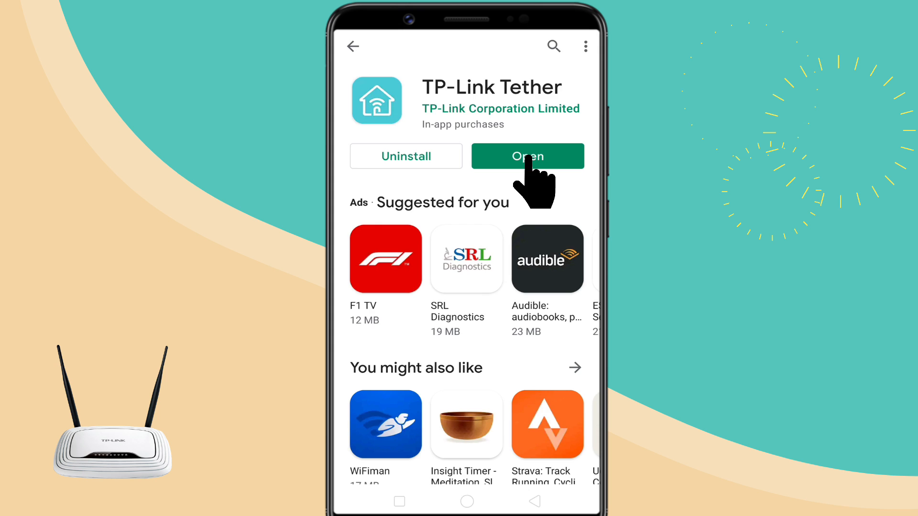
click(526, 156)
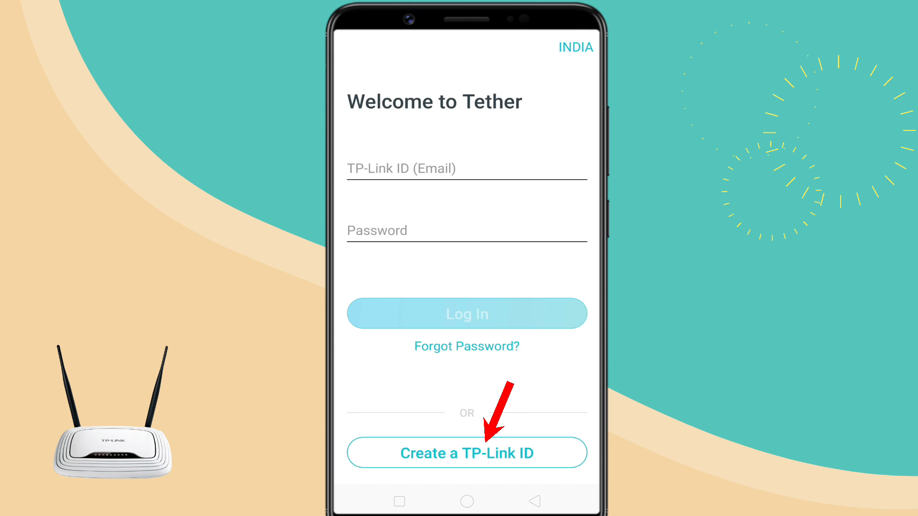
click(467, 452)
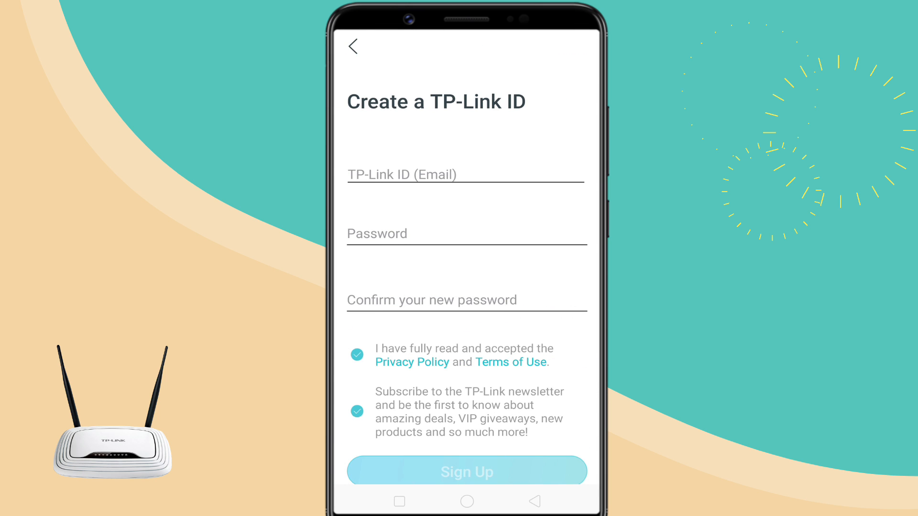
click(353, 46)
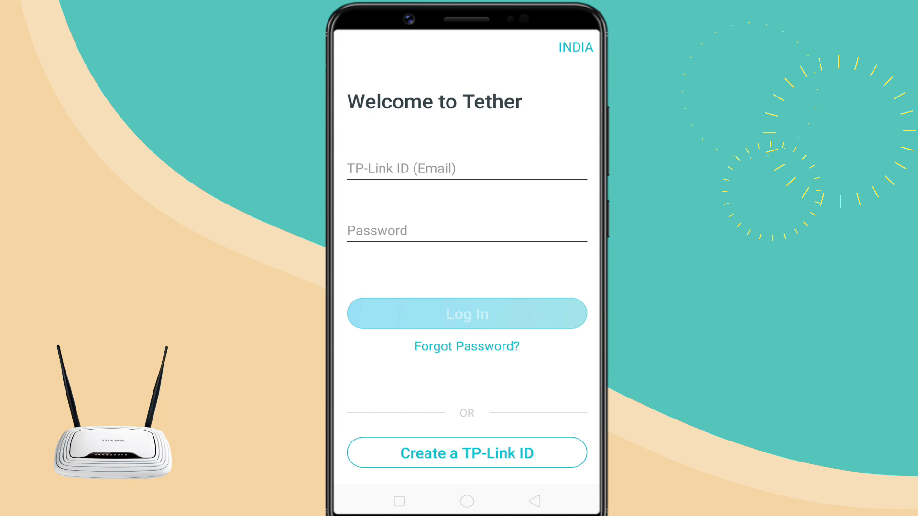
click(466, 168)
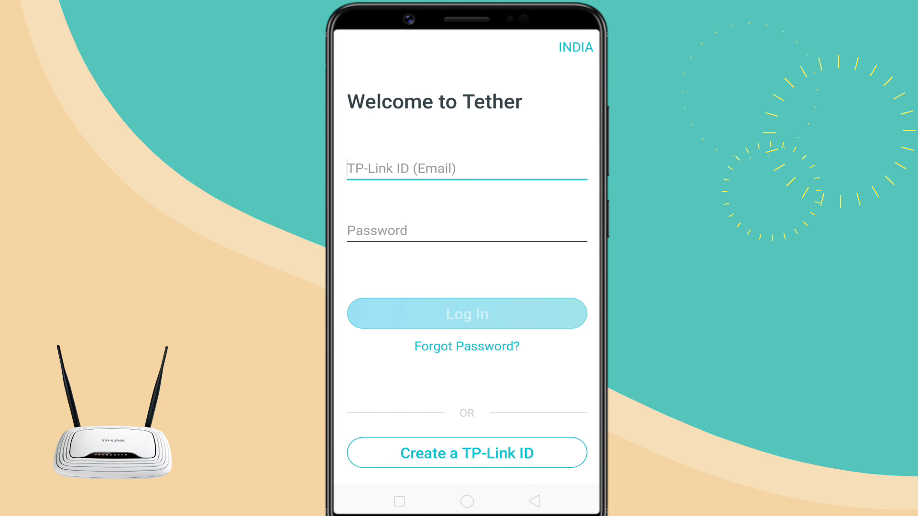
click(467, 314)
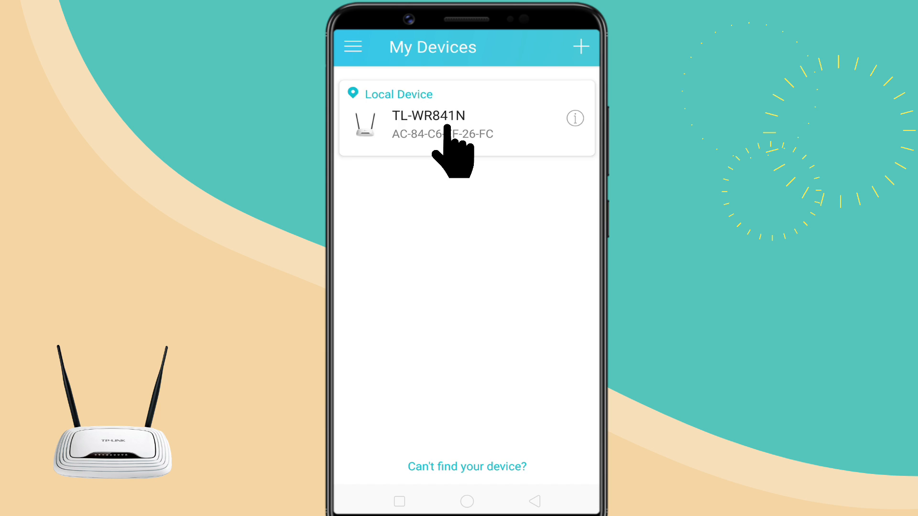
Log in to the local TL-WR841N router and block OPPO-A5s from the Clients list
click(428, 125)
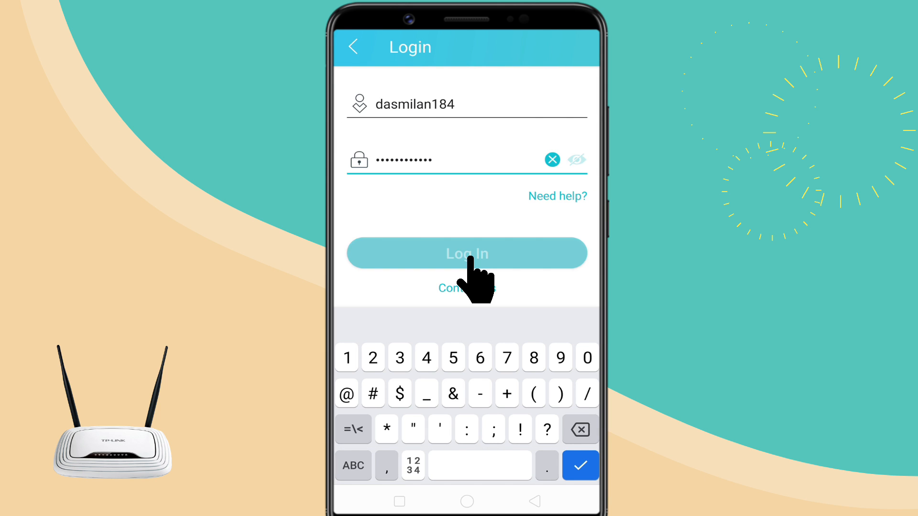
click(466, 254)
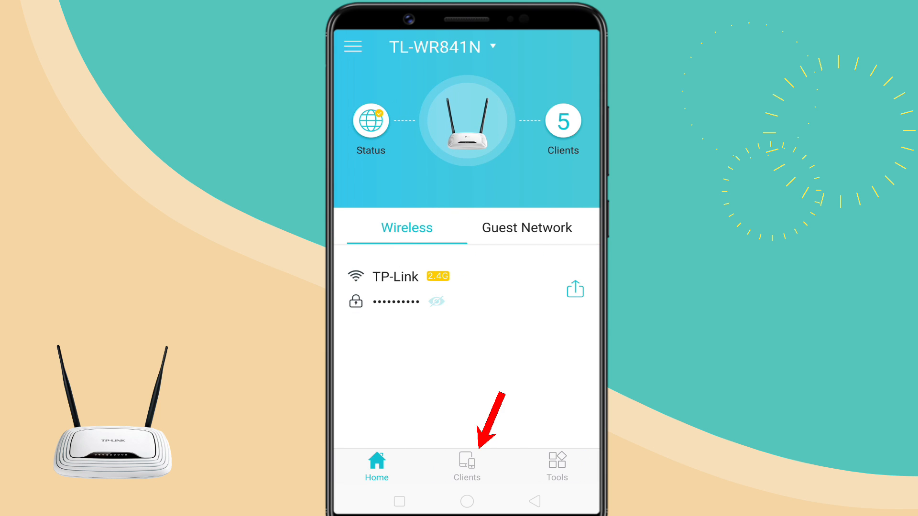
click(467, 467)
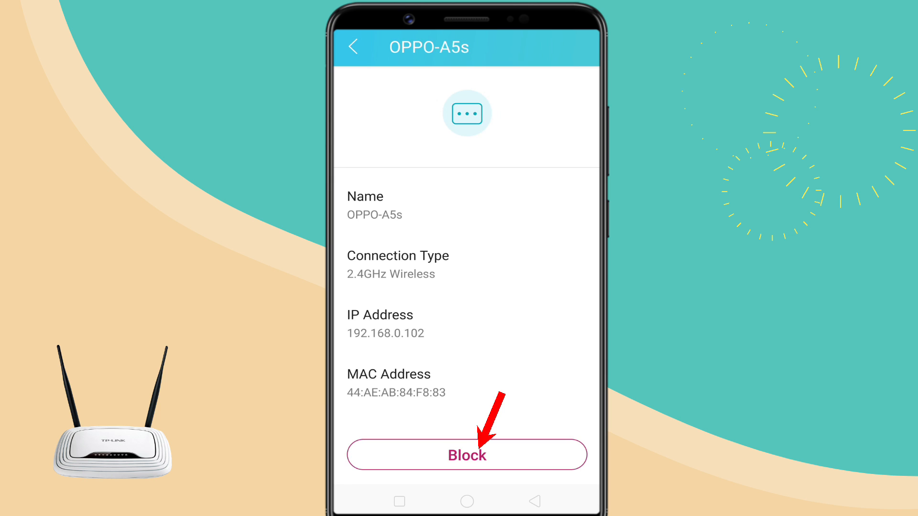
click(466, 455)
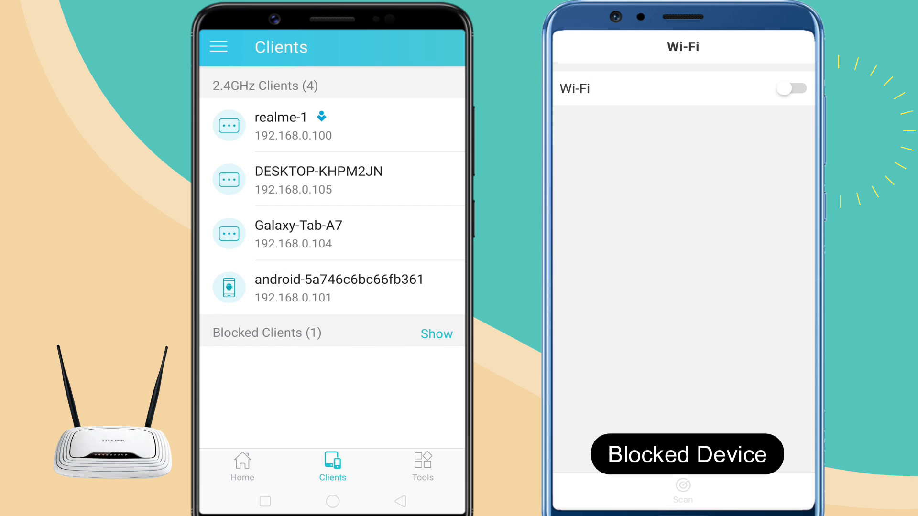
click(792, 88)
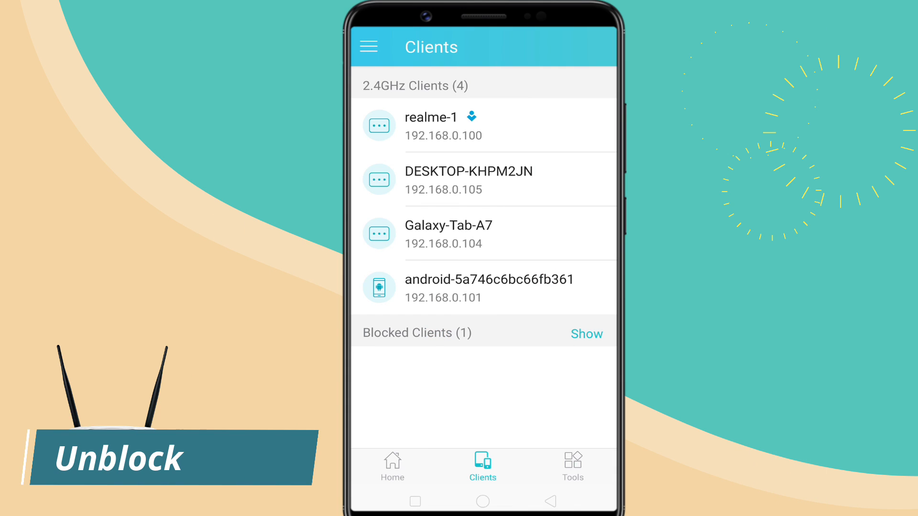
Show the blocked clients and unblock OPPO-A5s
click(586, 334)
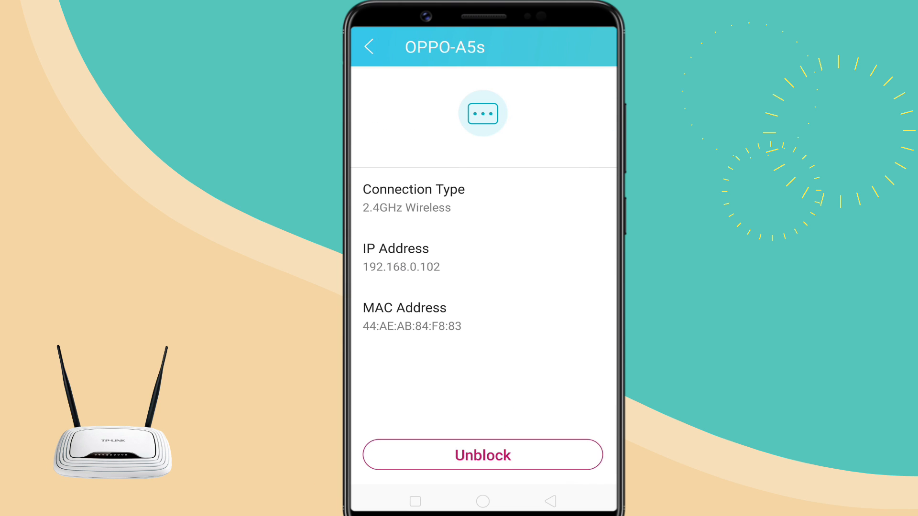
click(482, 455)
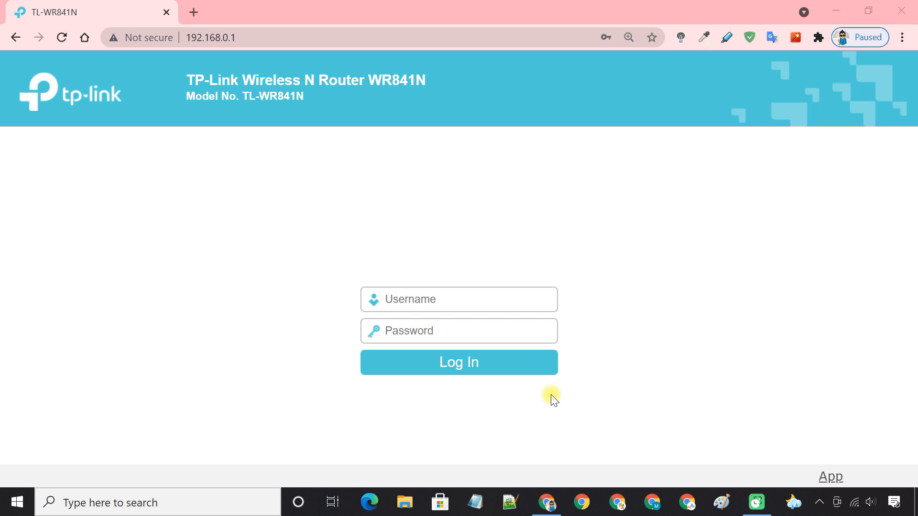
mouse_move(307, 52)
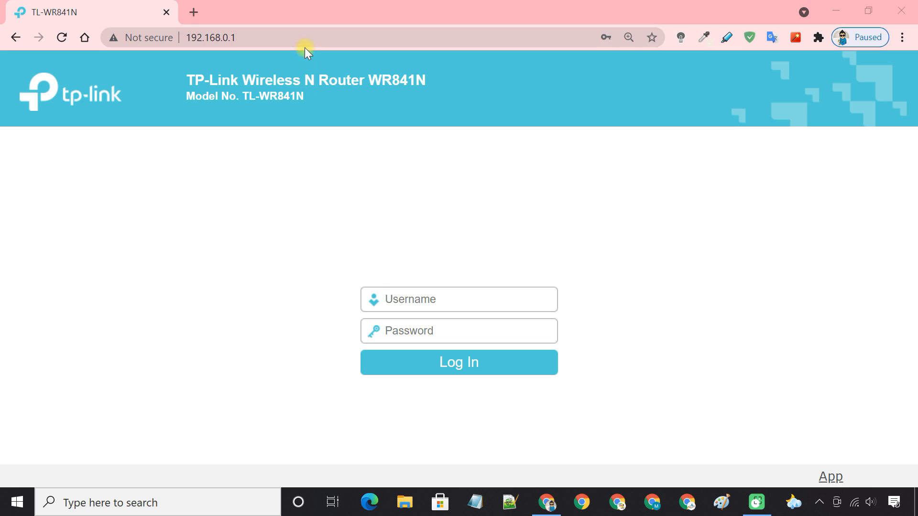
Log in at 192.168.0.1 as admin and open Access Control's Host Settings page
click(211, 37)
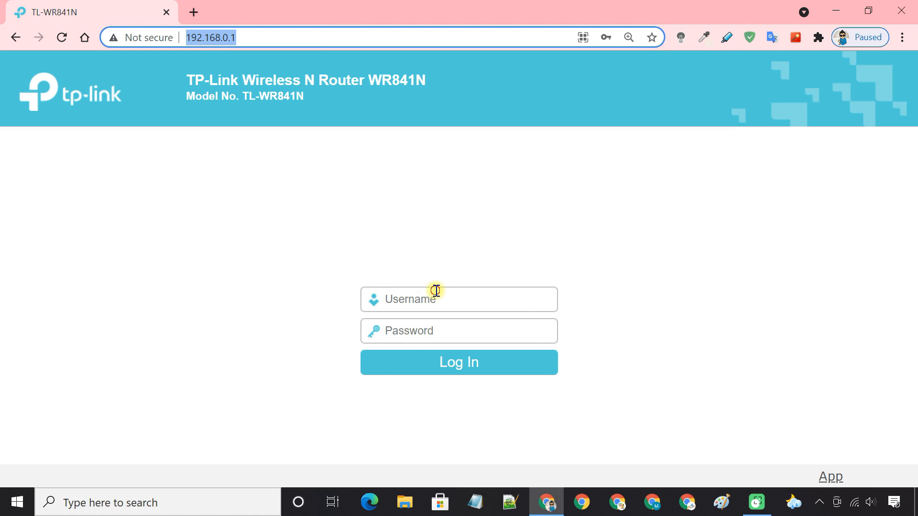
click(458, 361)
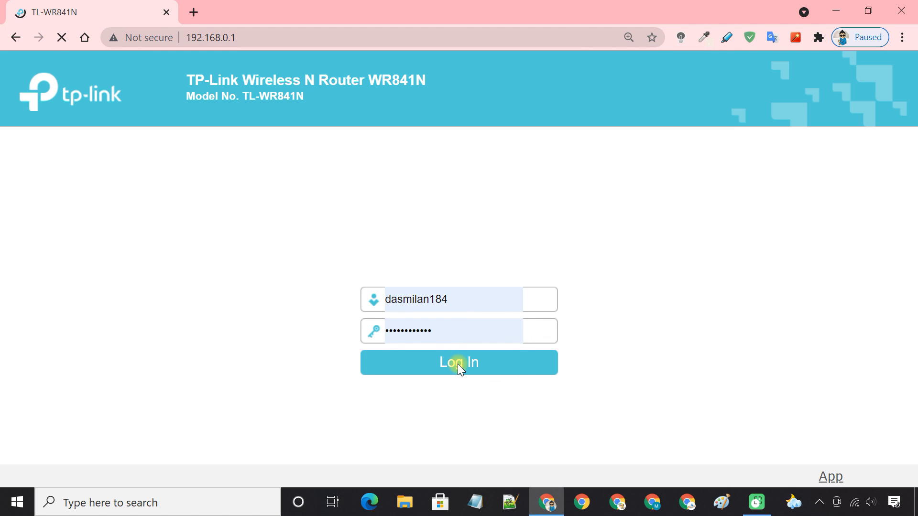
click(459, 362)
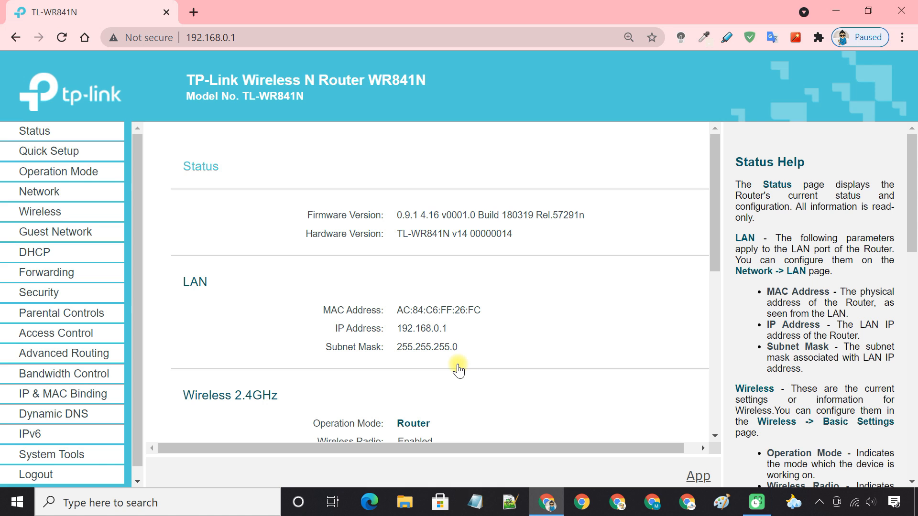
click(57, 333)
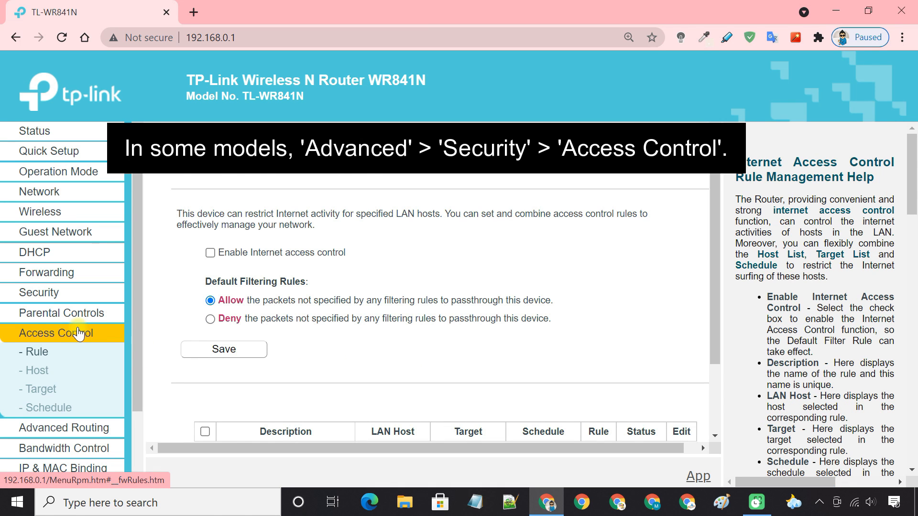
click(36, 371)
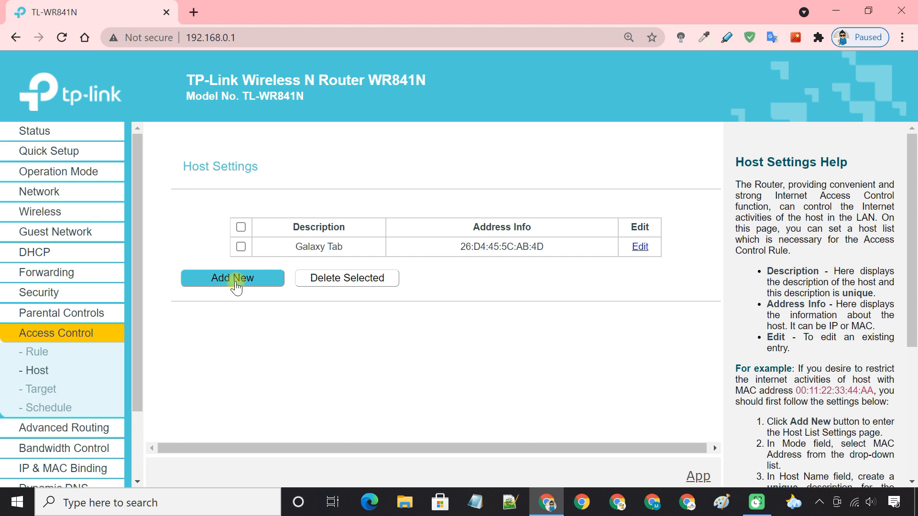
mouse_move(57, 252)
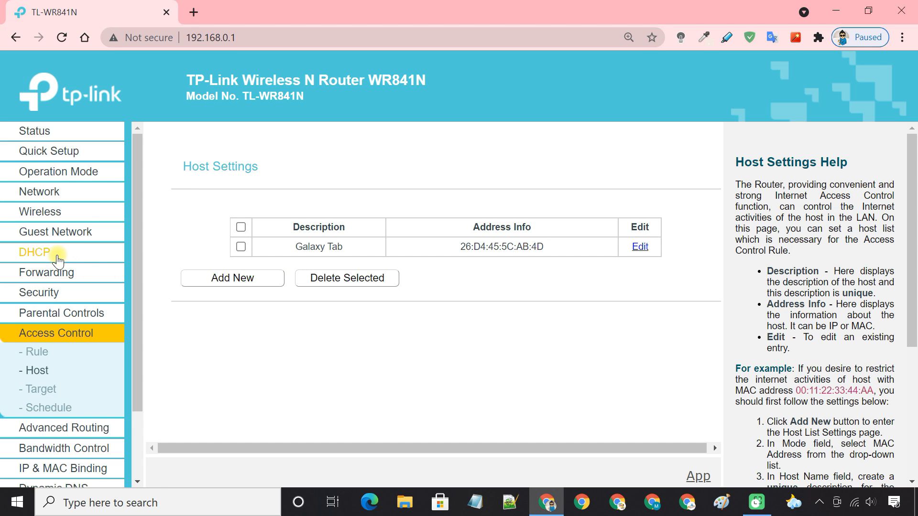
View the DHCP Clients List and pick out the realme-1 entry to read its MAC address
click(34, 253)
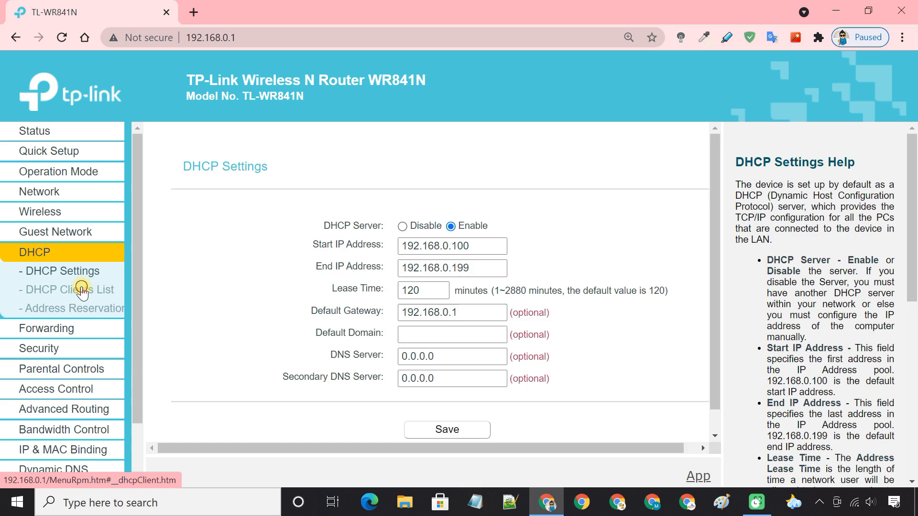
click(66, 289)
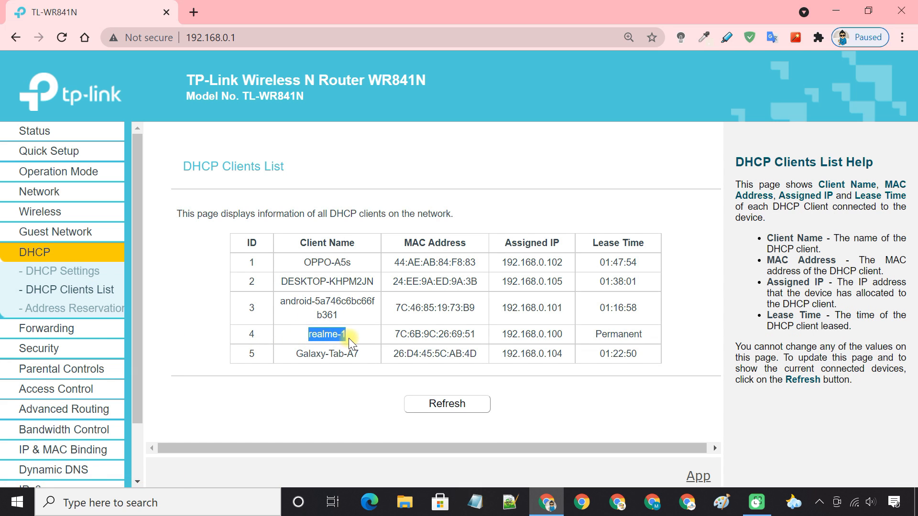
double_click(434, 335)
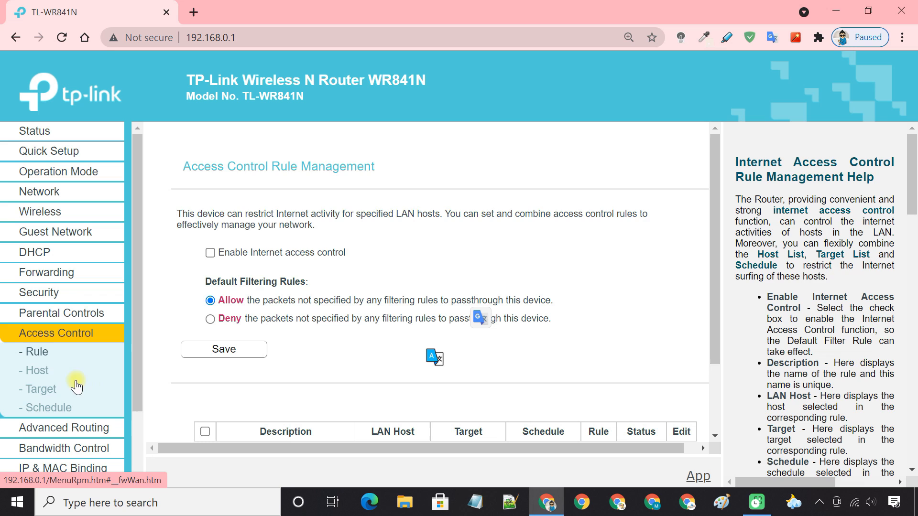
Add a MAC-address host 'Realme 1' with MAC 7C:6B:9C:26:69:51 and save it
click(35, 370)
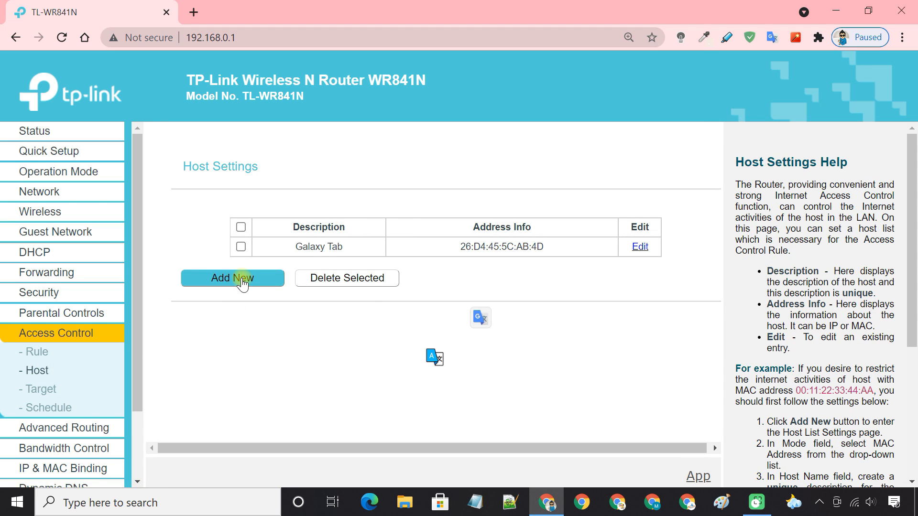
click(232, 277)
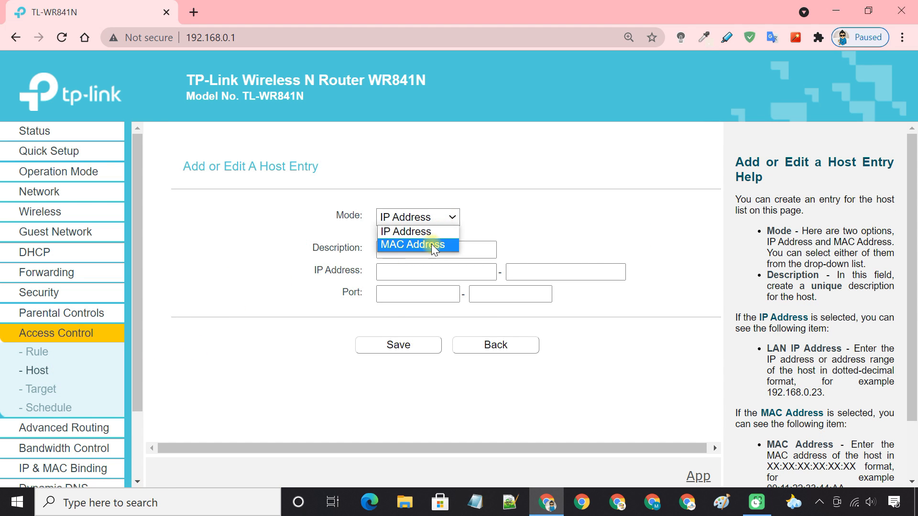
click(416, 245)
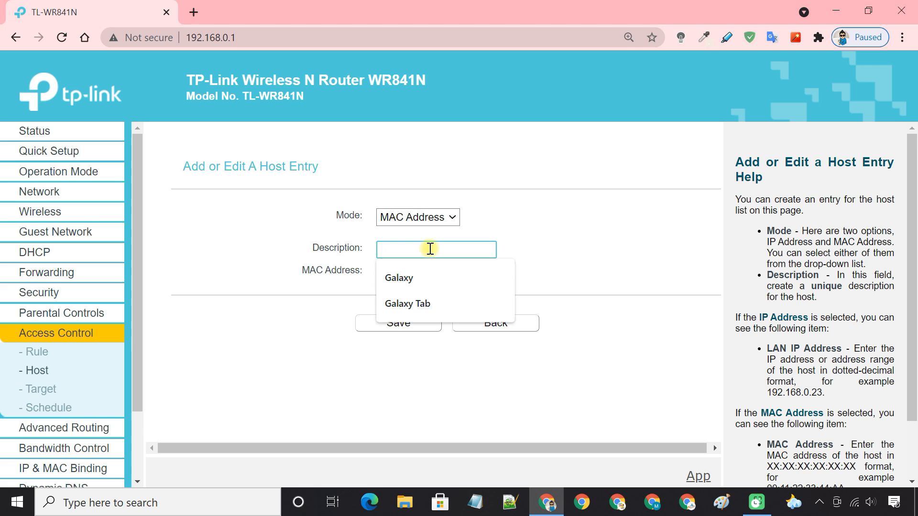
text(Realme 1)
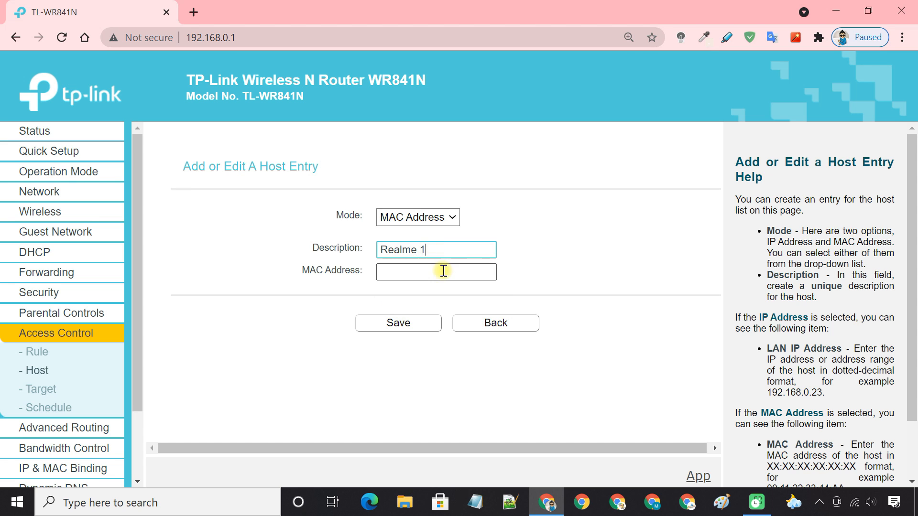
click(398, 323)
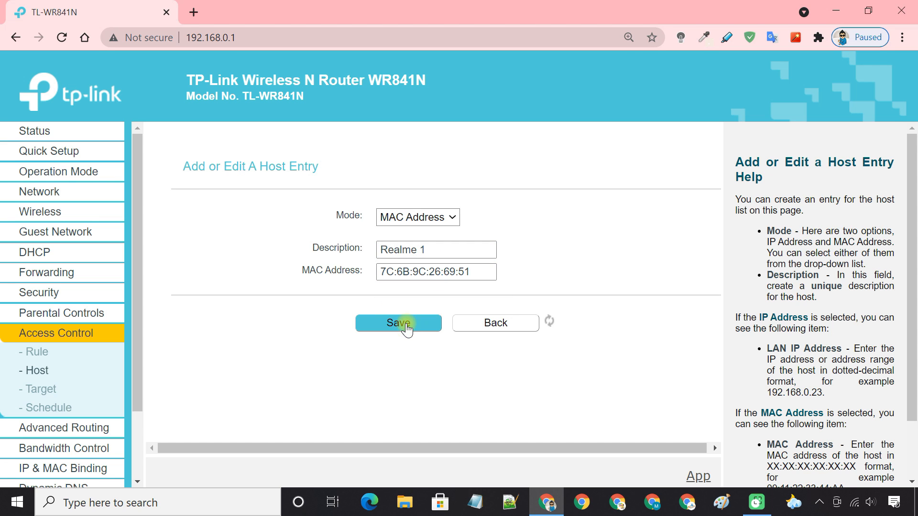
click(398, 322)
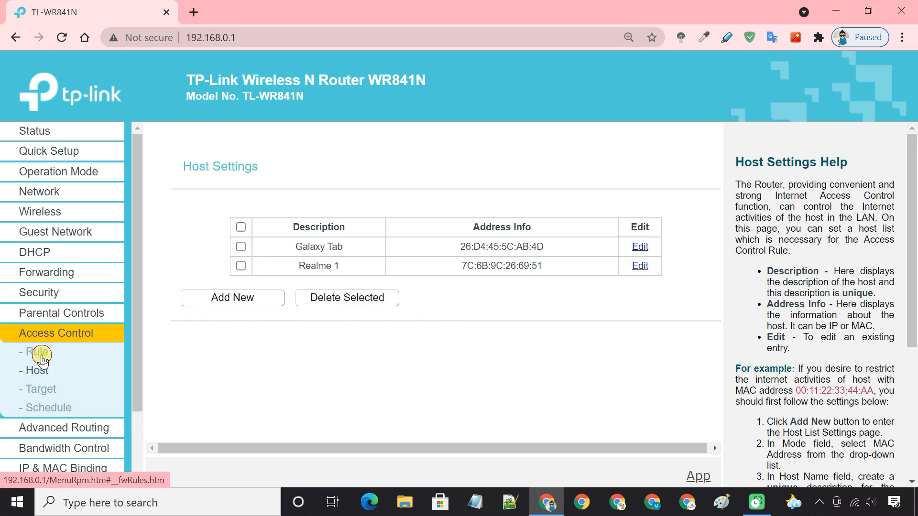
Enable internet access control on the Rule page with the default Allow policy and save
click(37, 351)
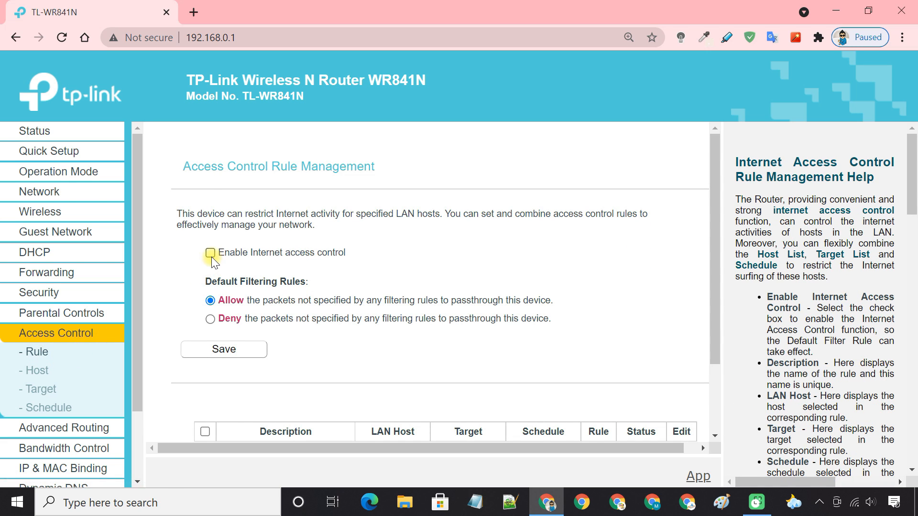
click(210, 253)
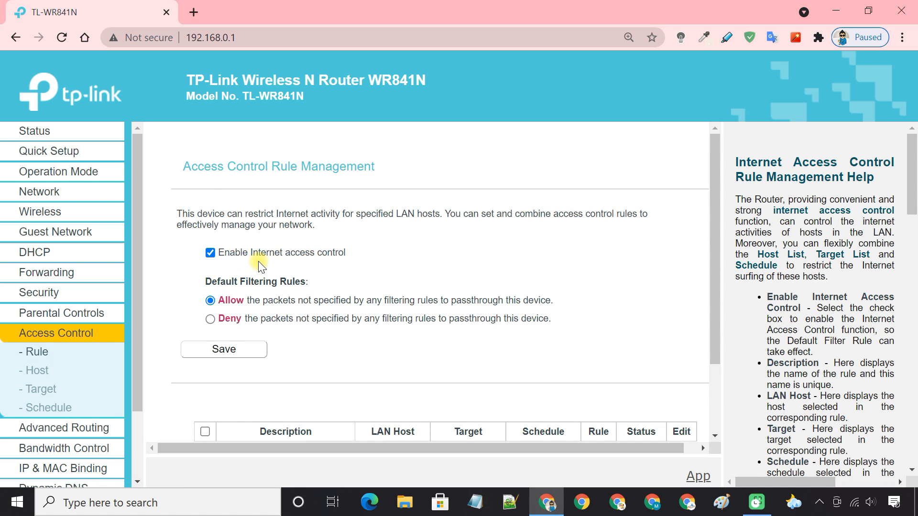
mouse_move(250, 309)
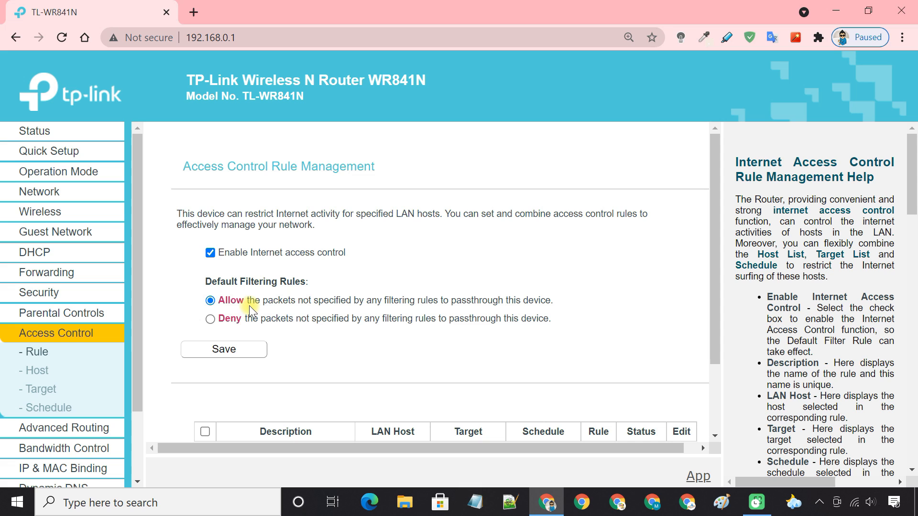
mouse_move(533, 309)
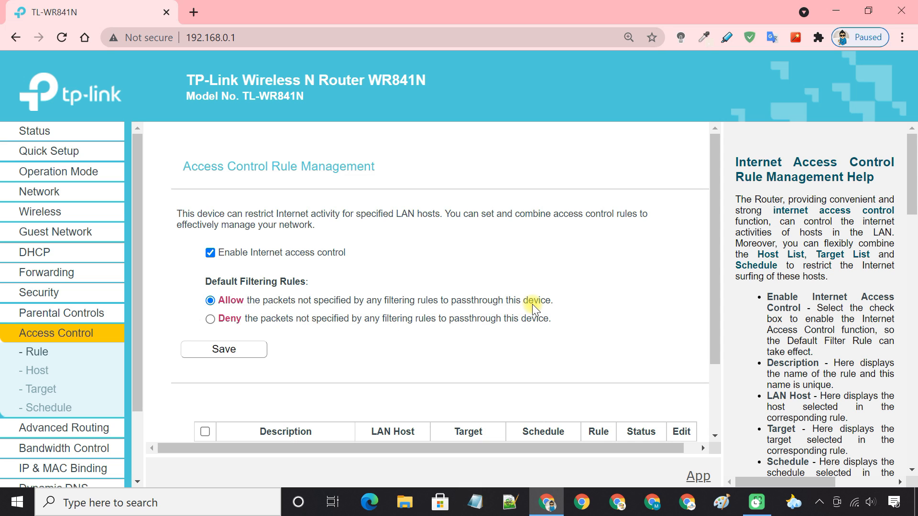
mouse_move(238, 315)
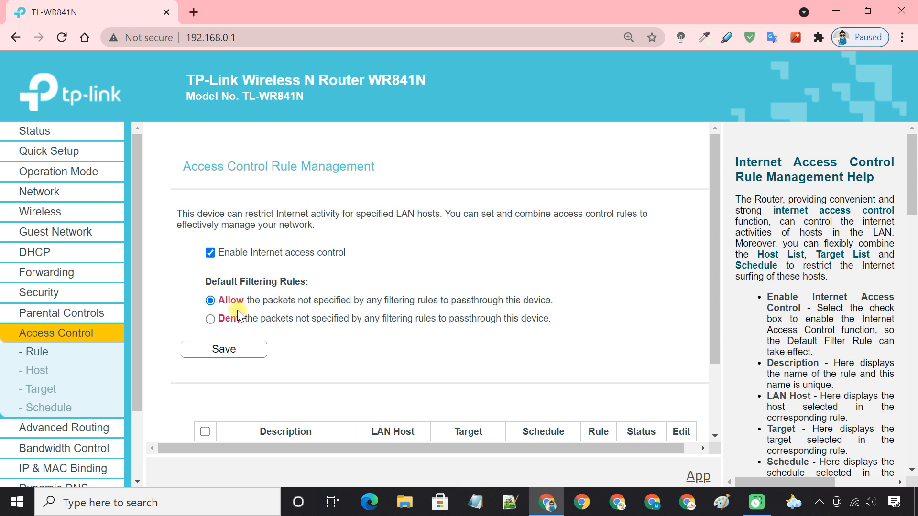
scroll(down, 3)
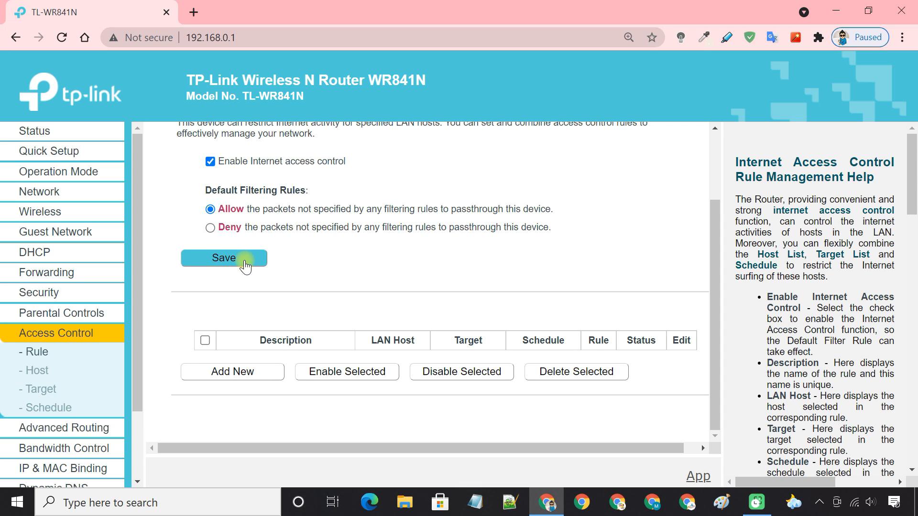
Add a deny rule 'Realme 1' for the Realme 1 LAN host with direction OUT and save it
click(232, 371)
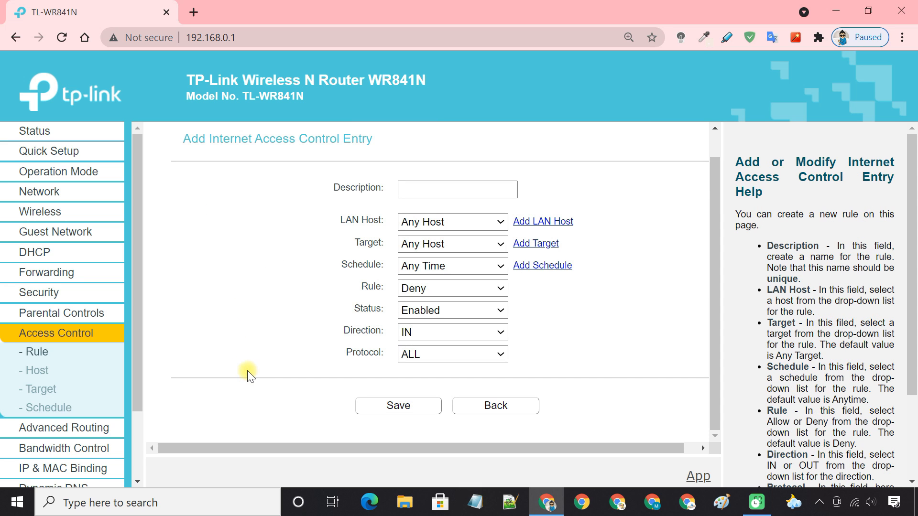
text(Real)
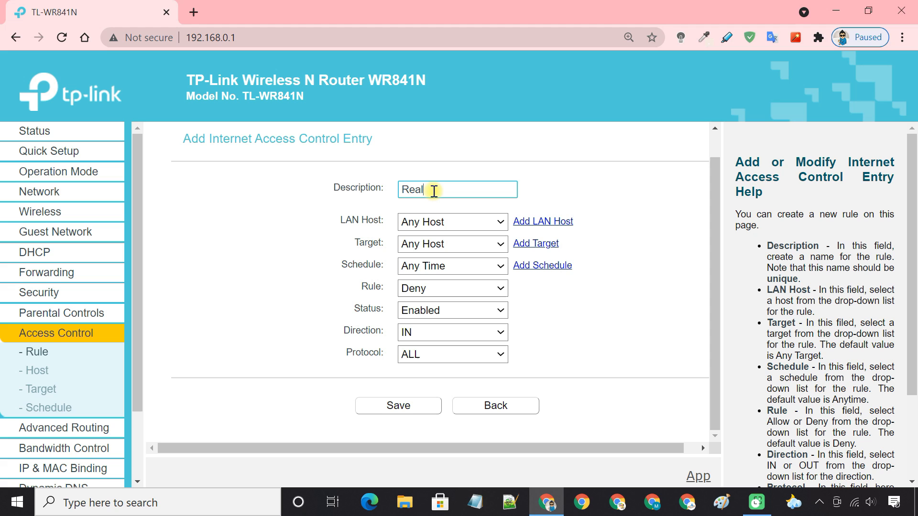
click(498, 221)
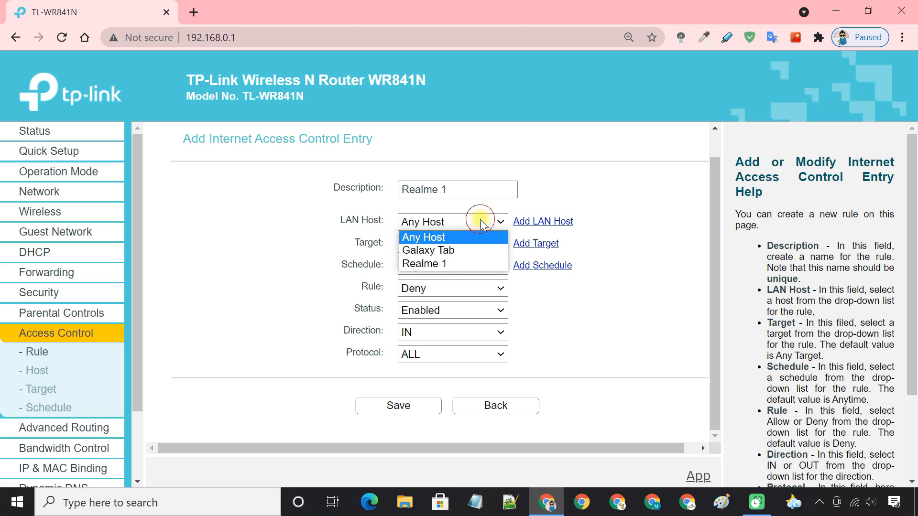
mouse_move(466, 264)
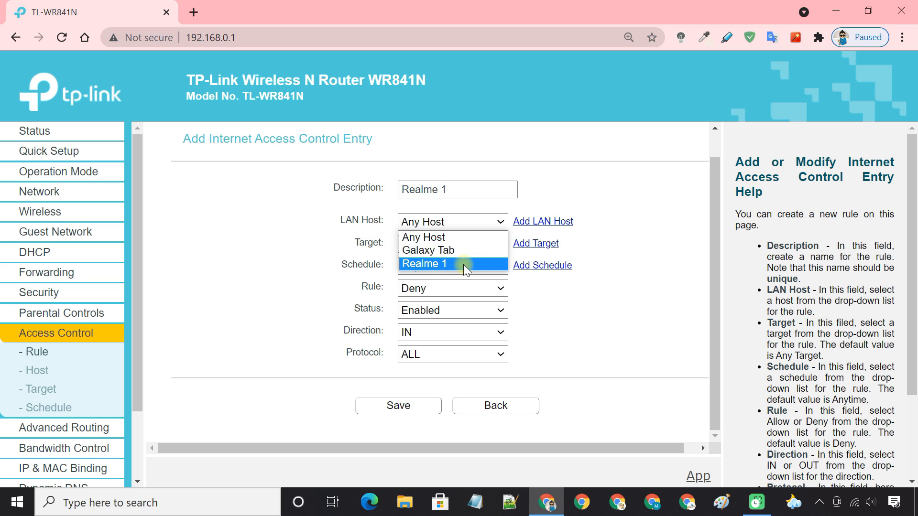
click(425, 264)
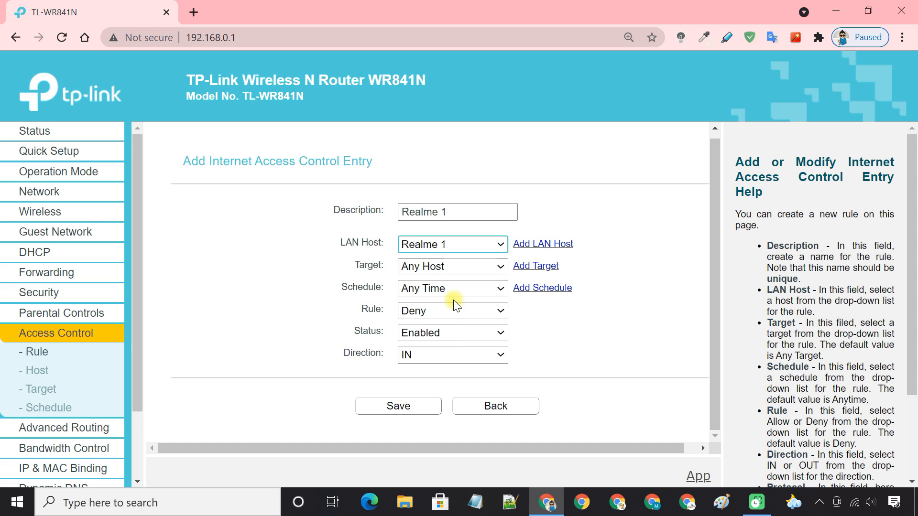
click(451, 355)
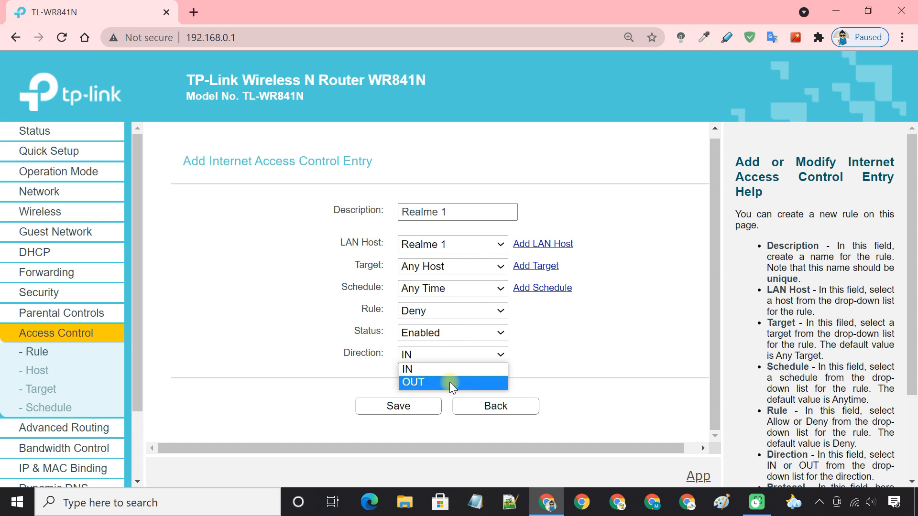
click(413, 381)
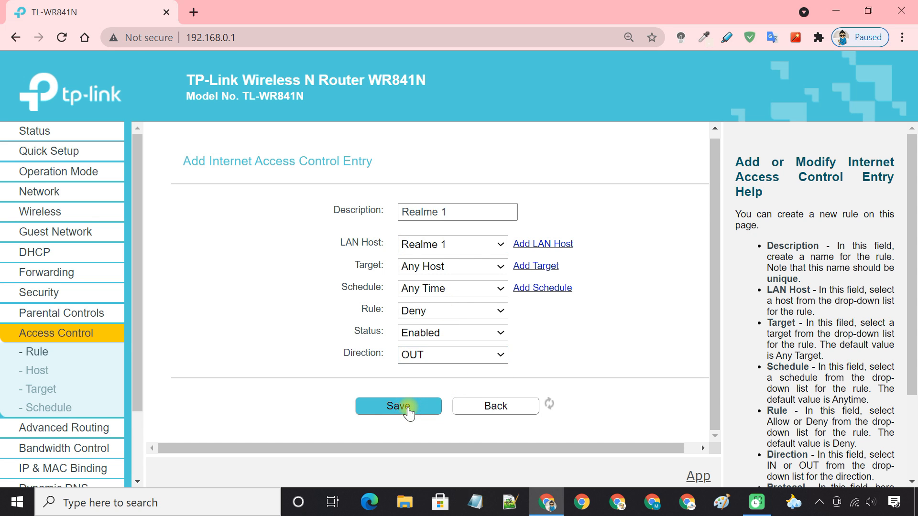
click(398, 405)
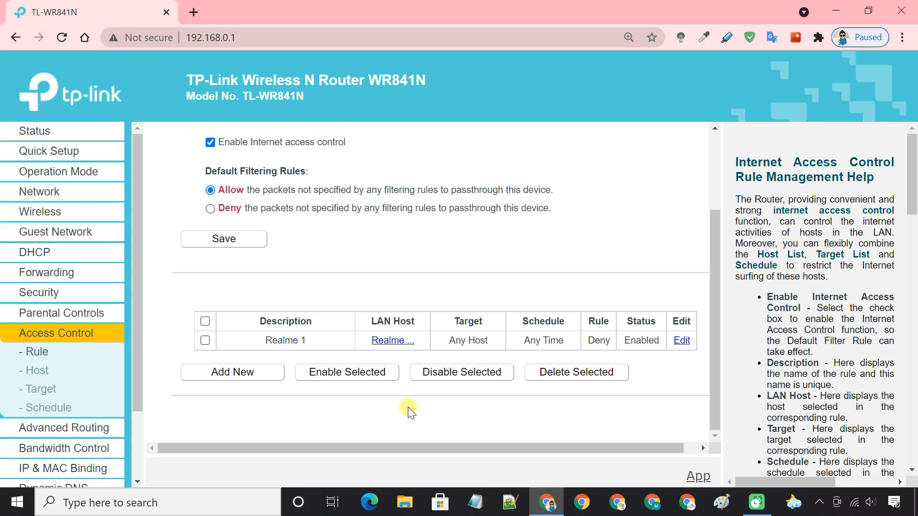
mouse_move(531, 340)
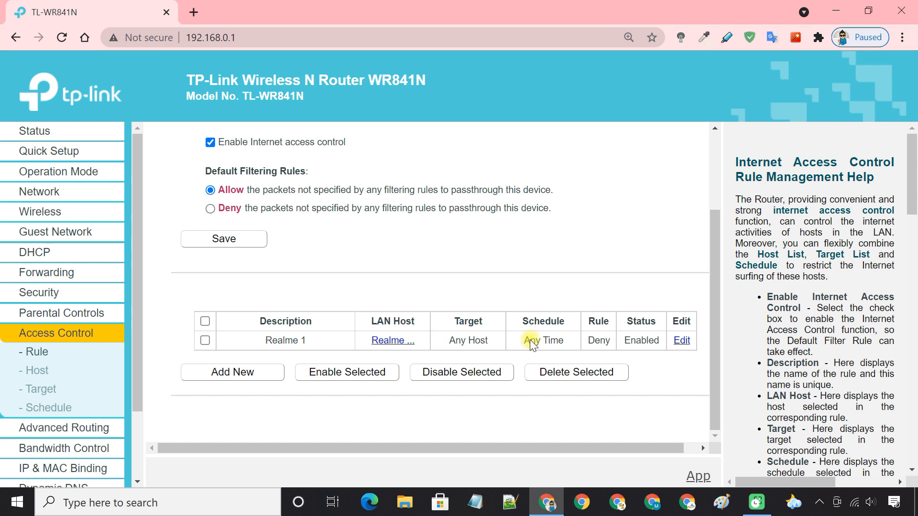
mouse_move(325, 362)
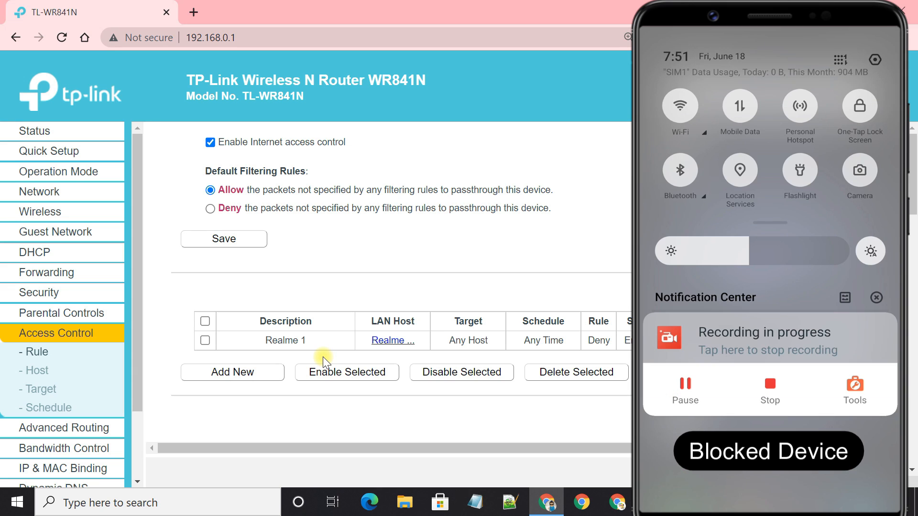
click(680, 106)
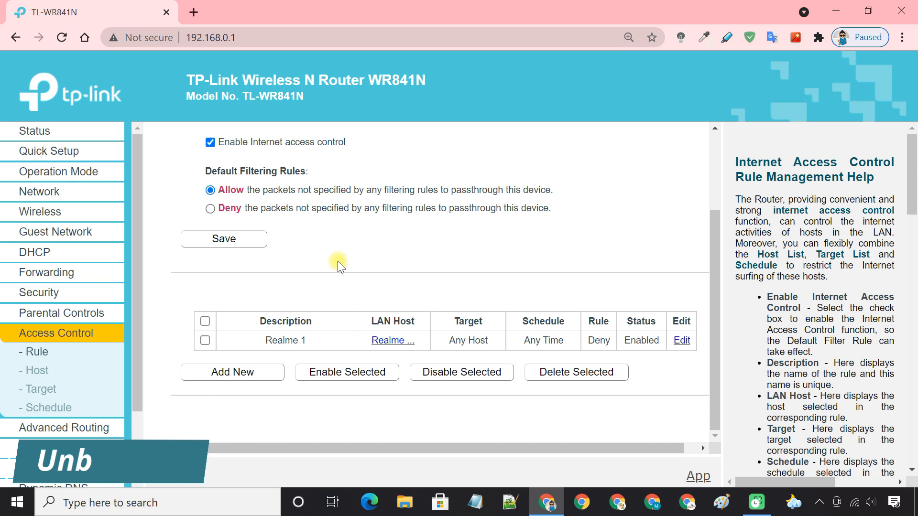
Select the Realme 1 rule, disable it, and return to the Status page
click(205, 340)
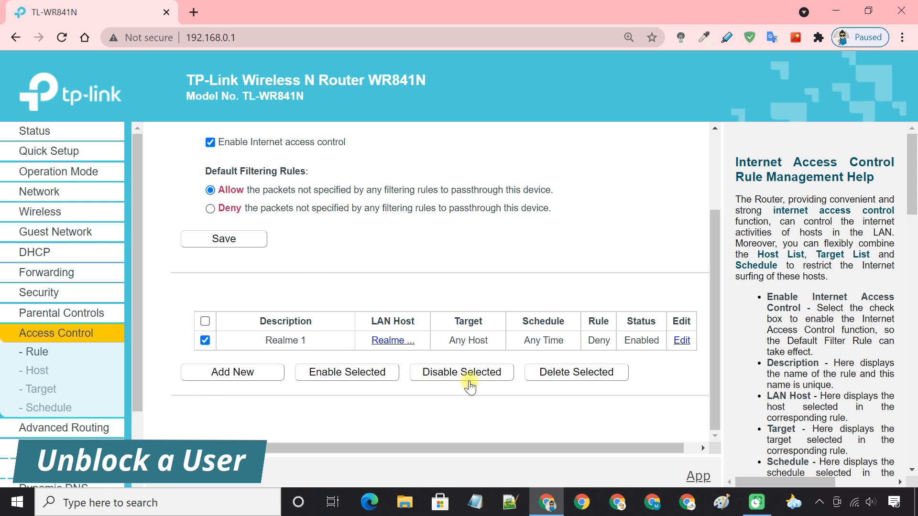
click(461, 372)
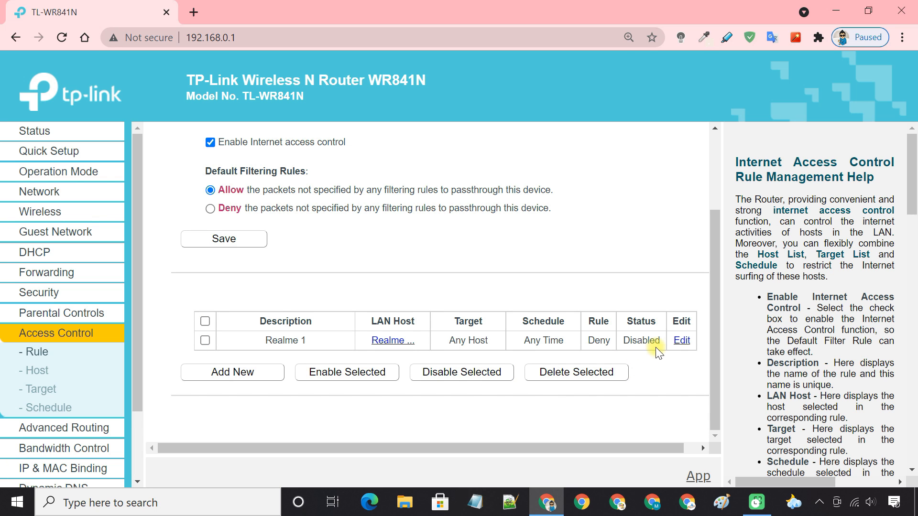
click(34, 131)
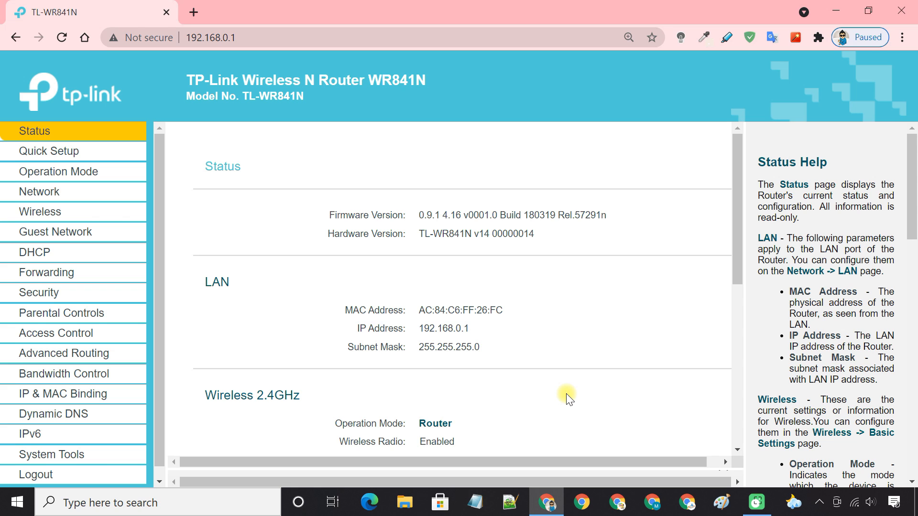
mouse_move(116, 283)
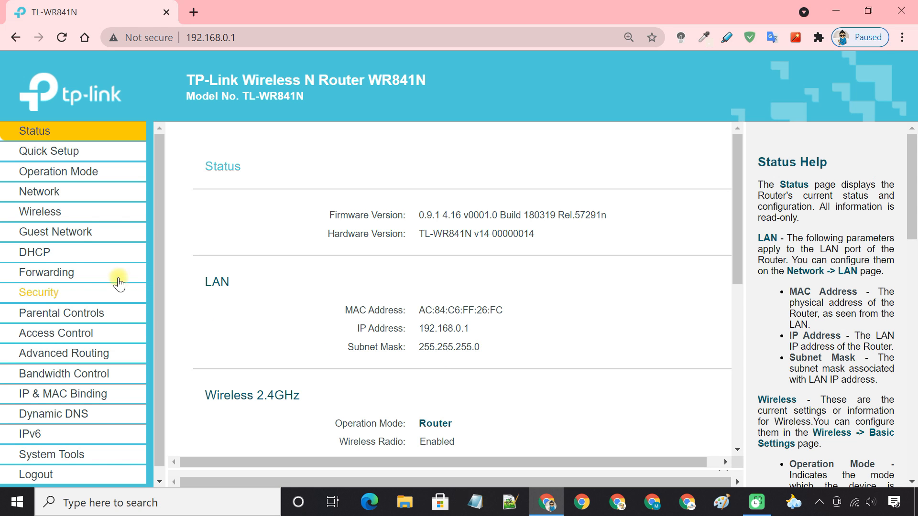
View the DHCP Clients List and select realme-1's MAC address for copying
click(67, 289)
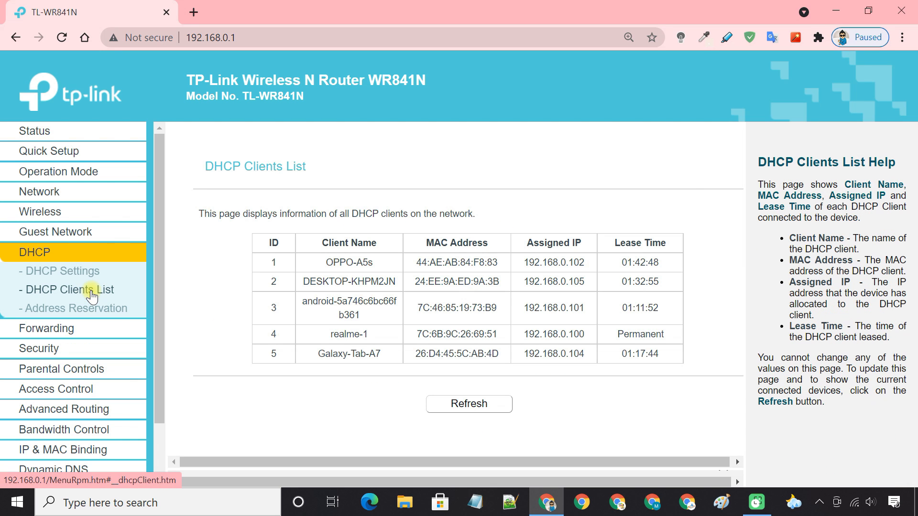
double_click(456, 334)
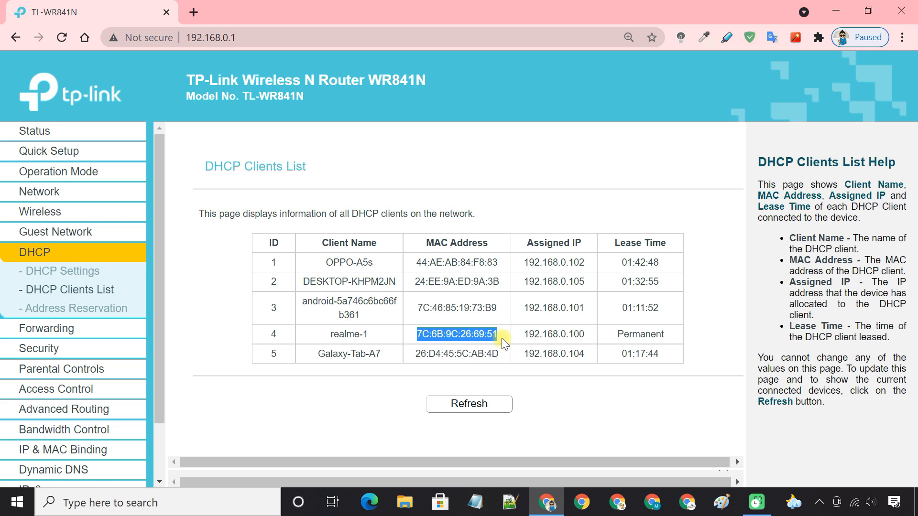
mouse_move(38, 211)
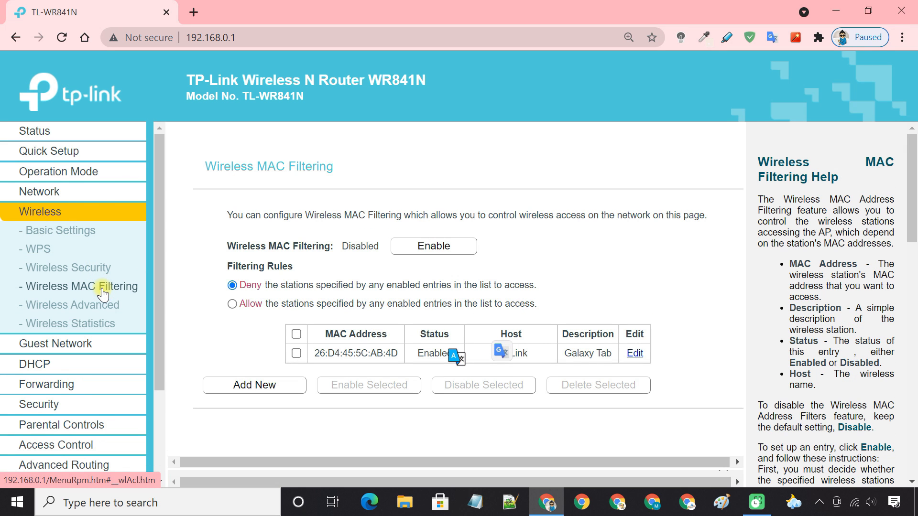
mouse_move(382, 274)
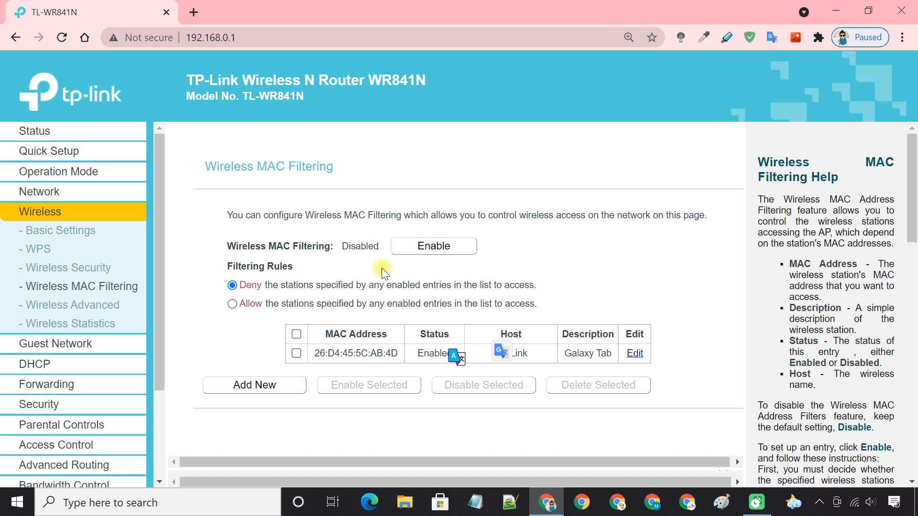
click(433, 246)
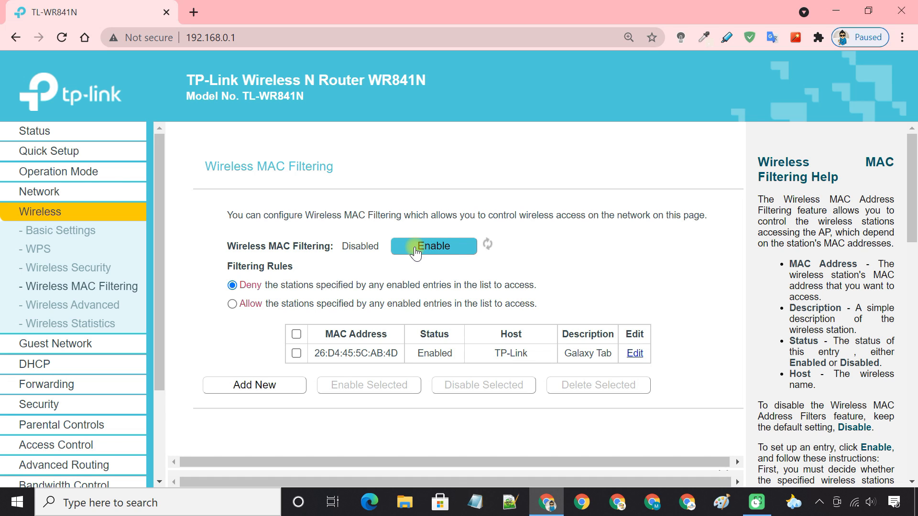
click(434, 246)
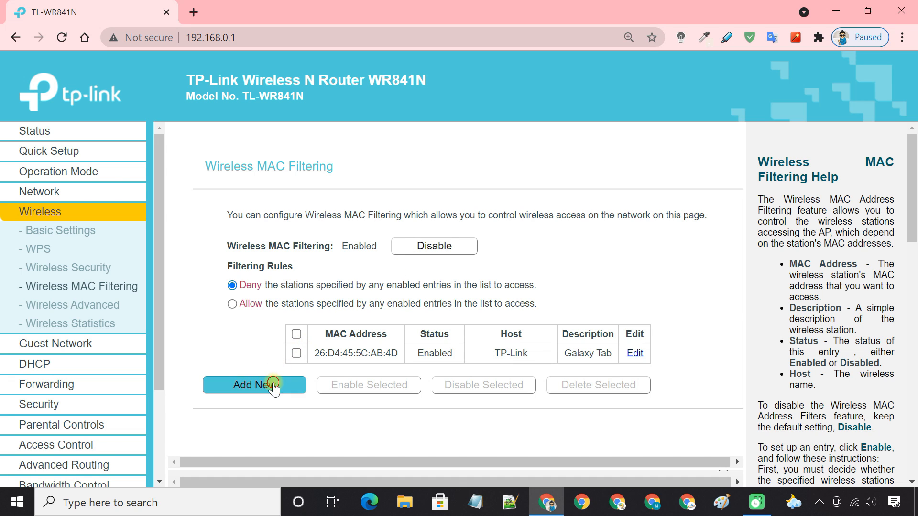
click(254, 385)
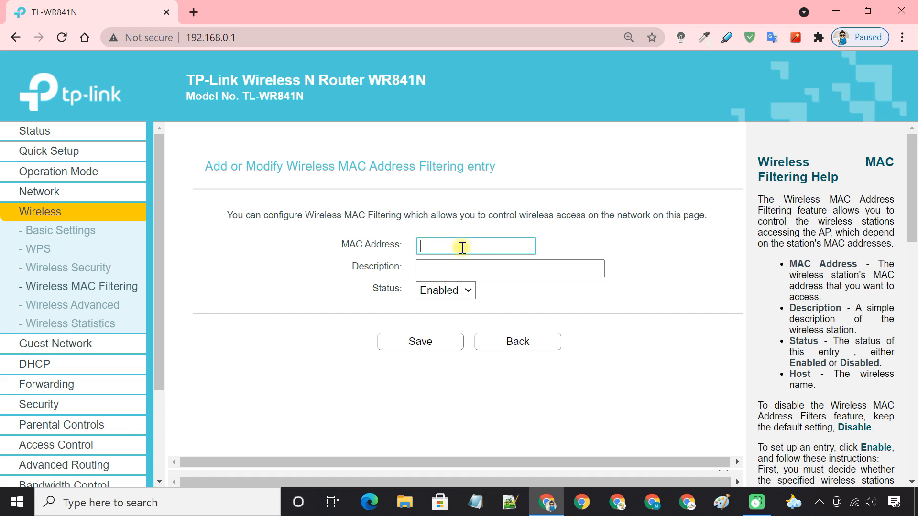
text(7C:6B:9C:26:69:51)
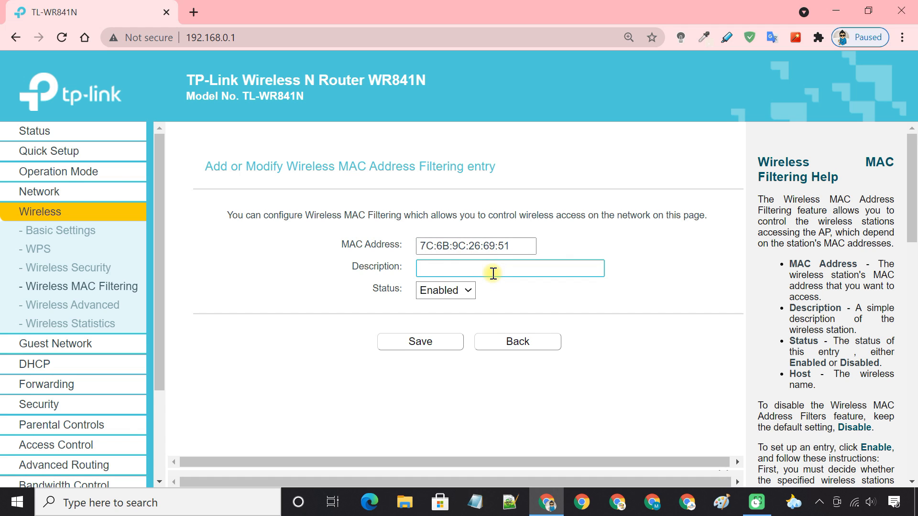
text(Realme 1)
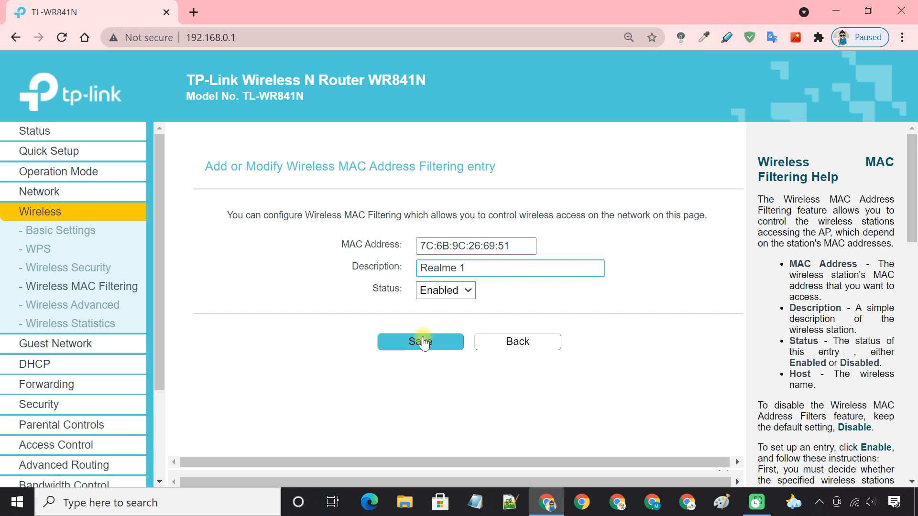
click(420, 341)
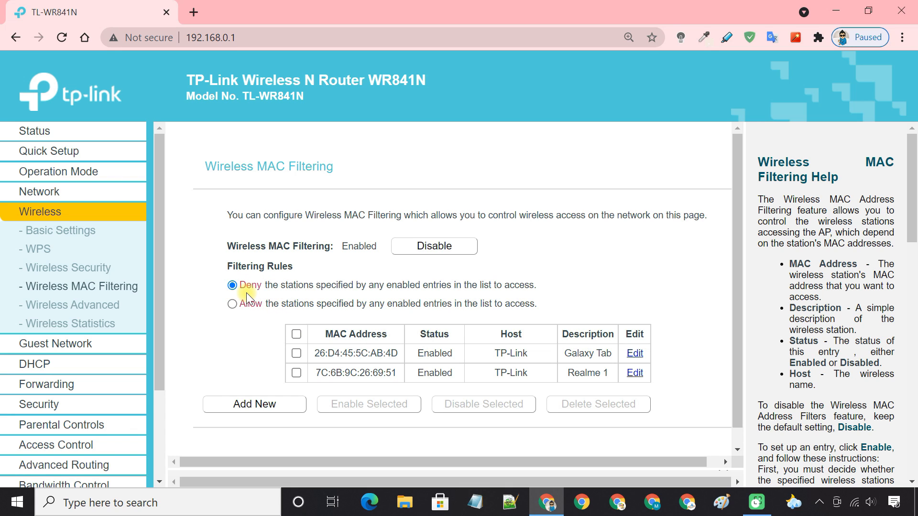
mouse_move(366, 300)
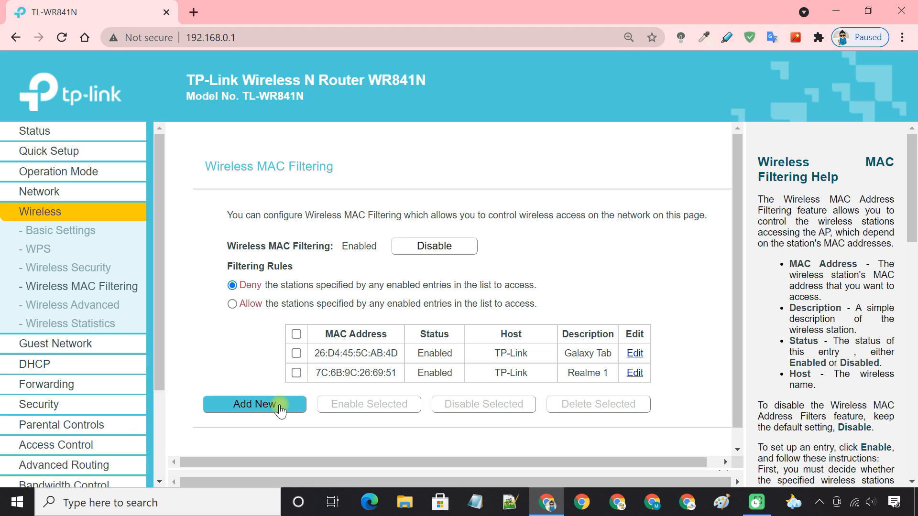
mouse_move(261, 385)
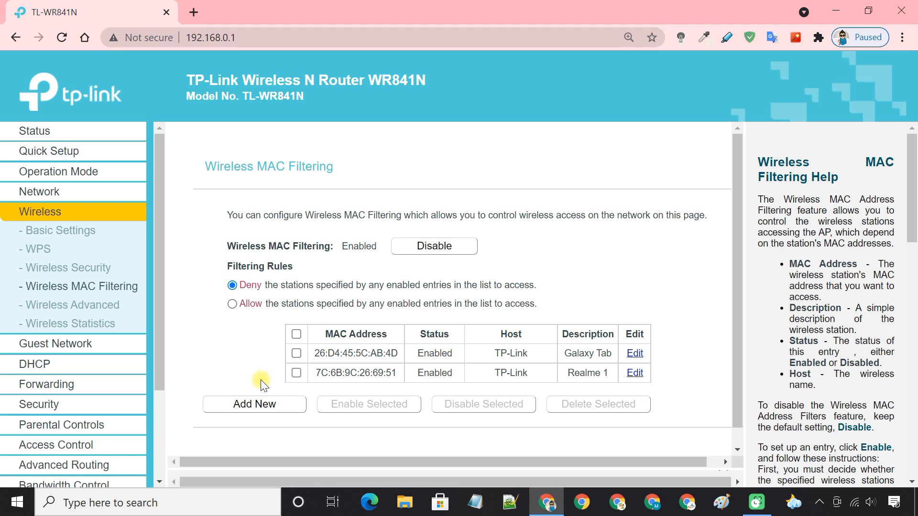